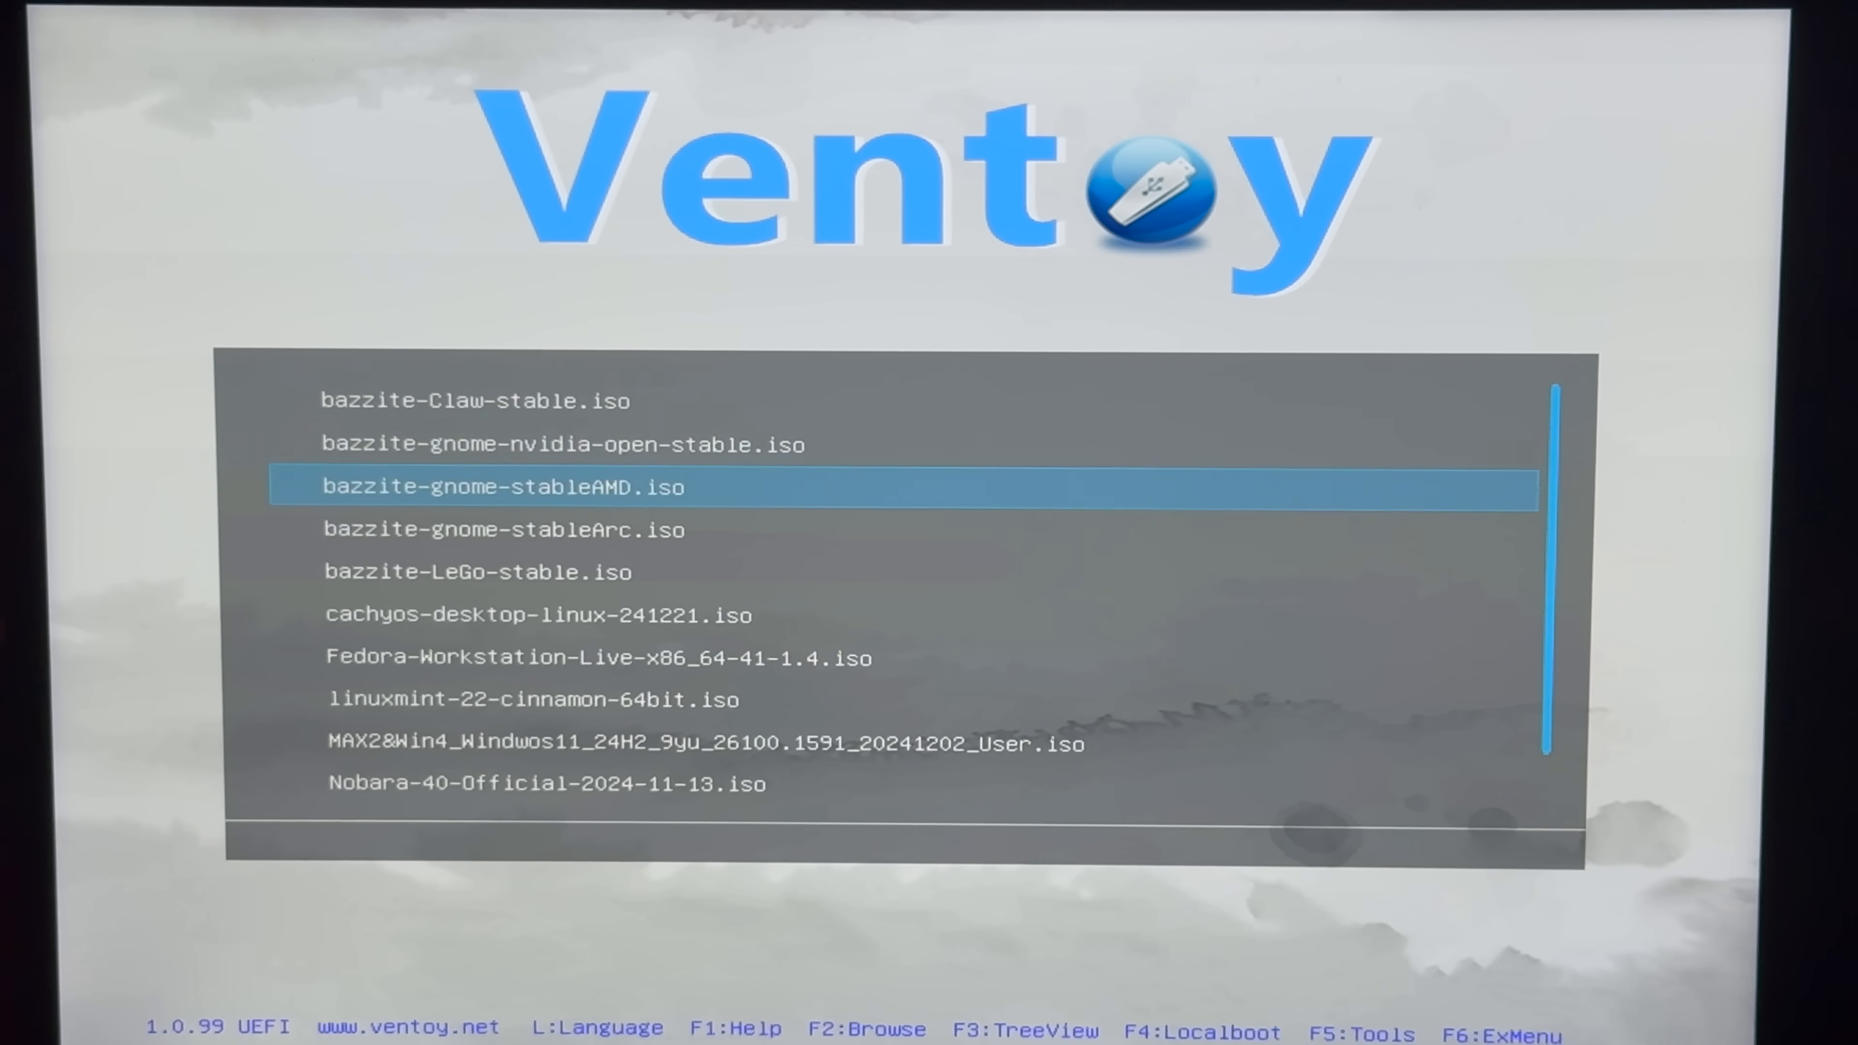
- Boot the MAX2&Win4 Windows 11 ISO from the Ventoy menu, starting GPD Windows Install
key(down)
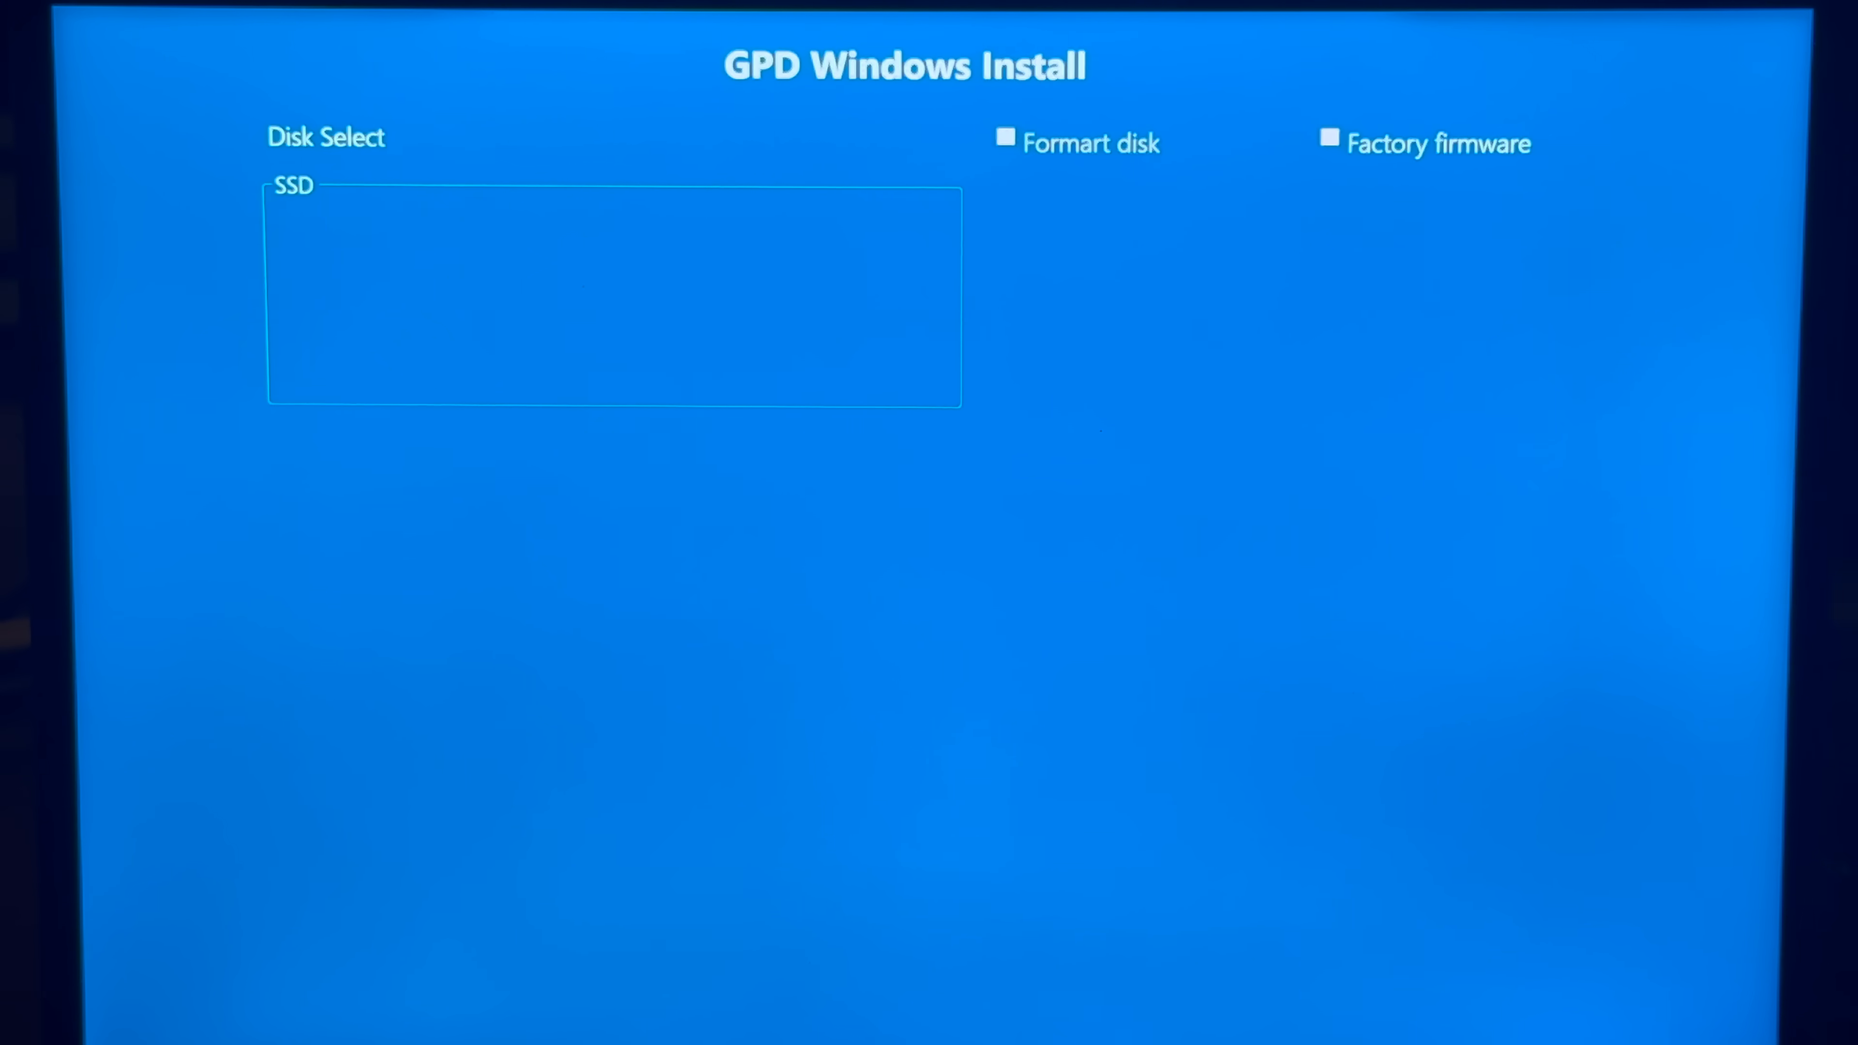
- Choose SSD0 ORICO with a 300 GB system partition and confirm the format to start installing
click(1005, 135)
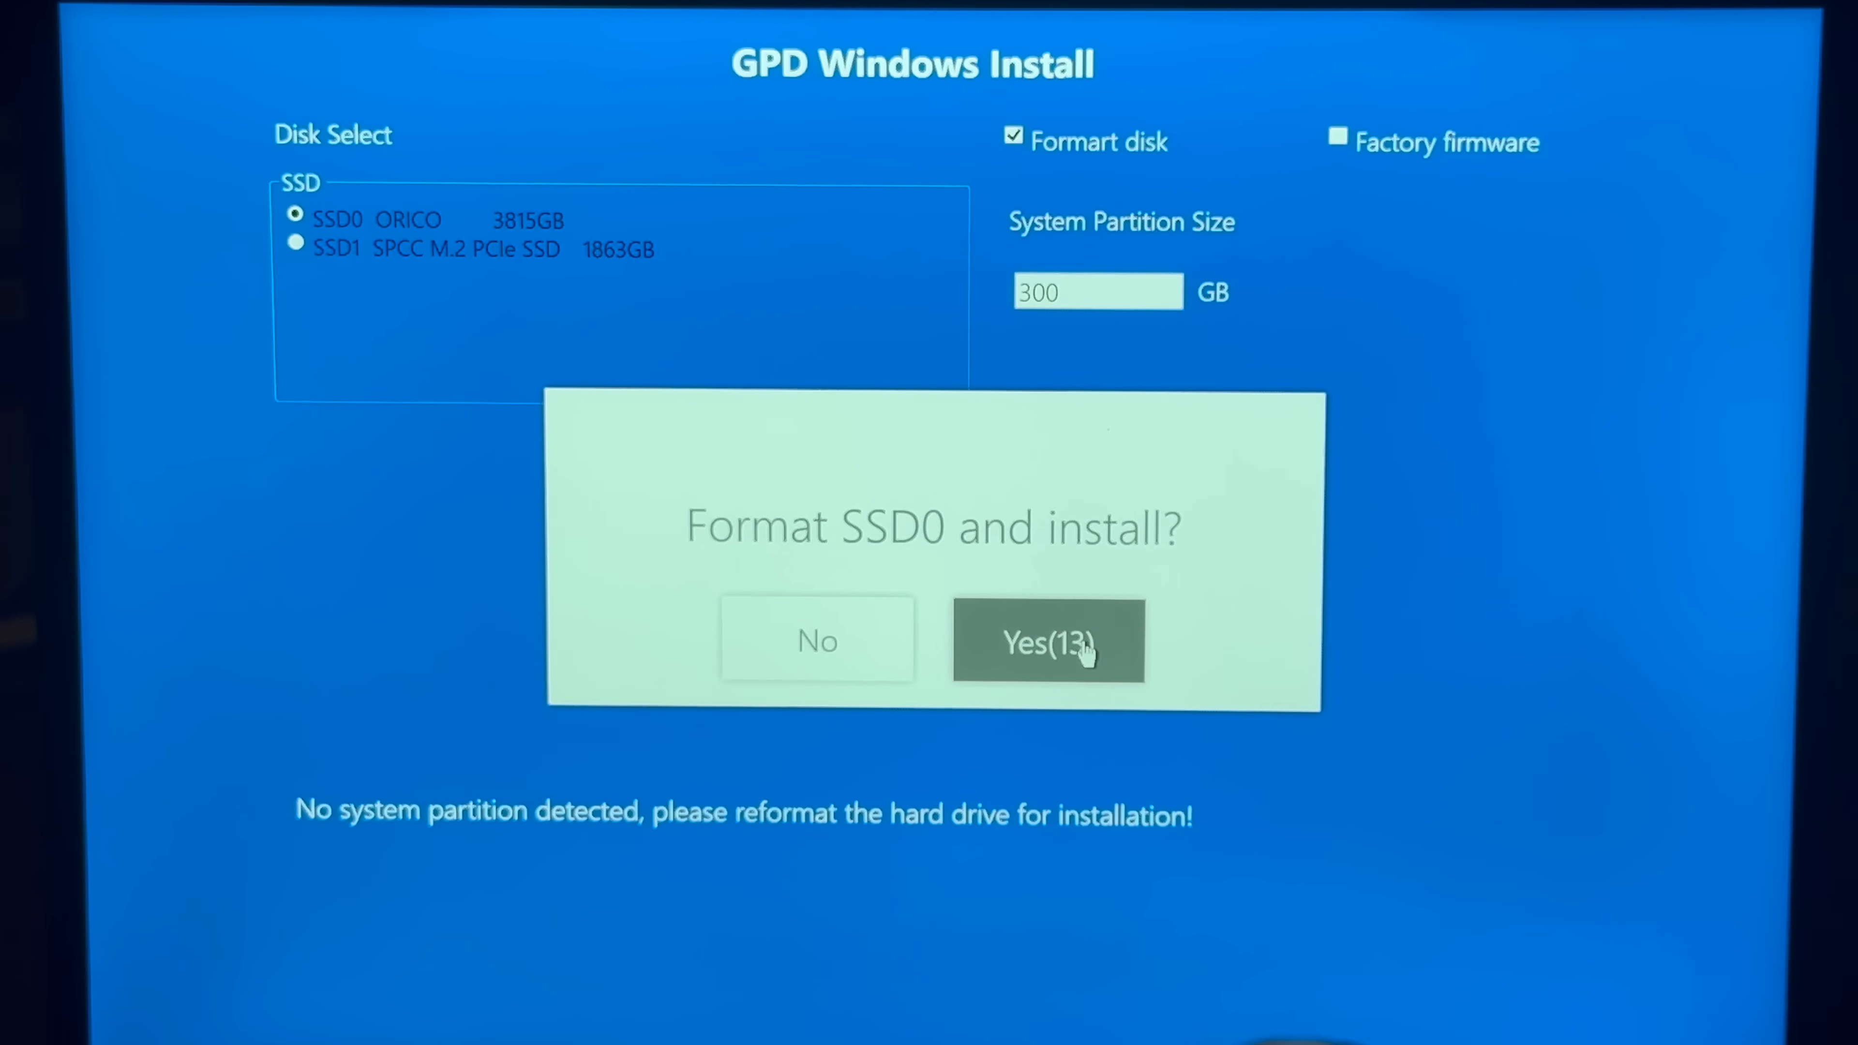
click(1047, 640)
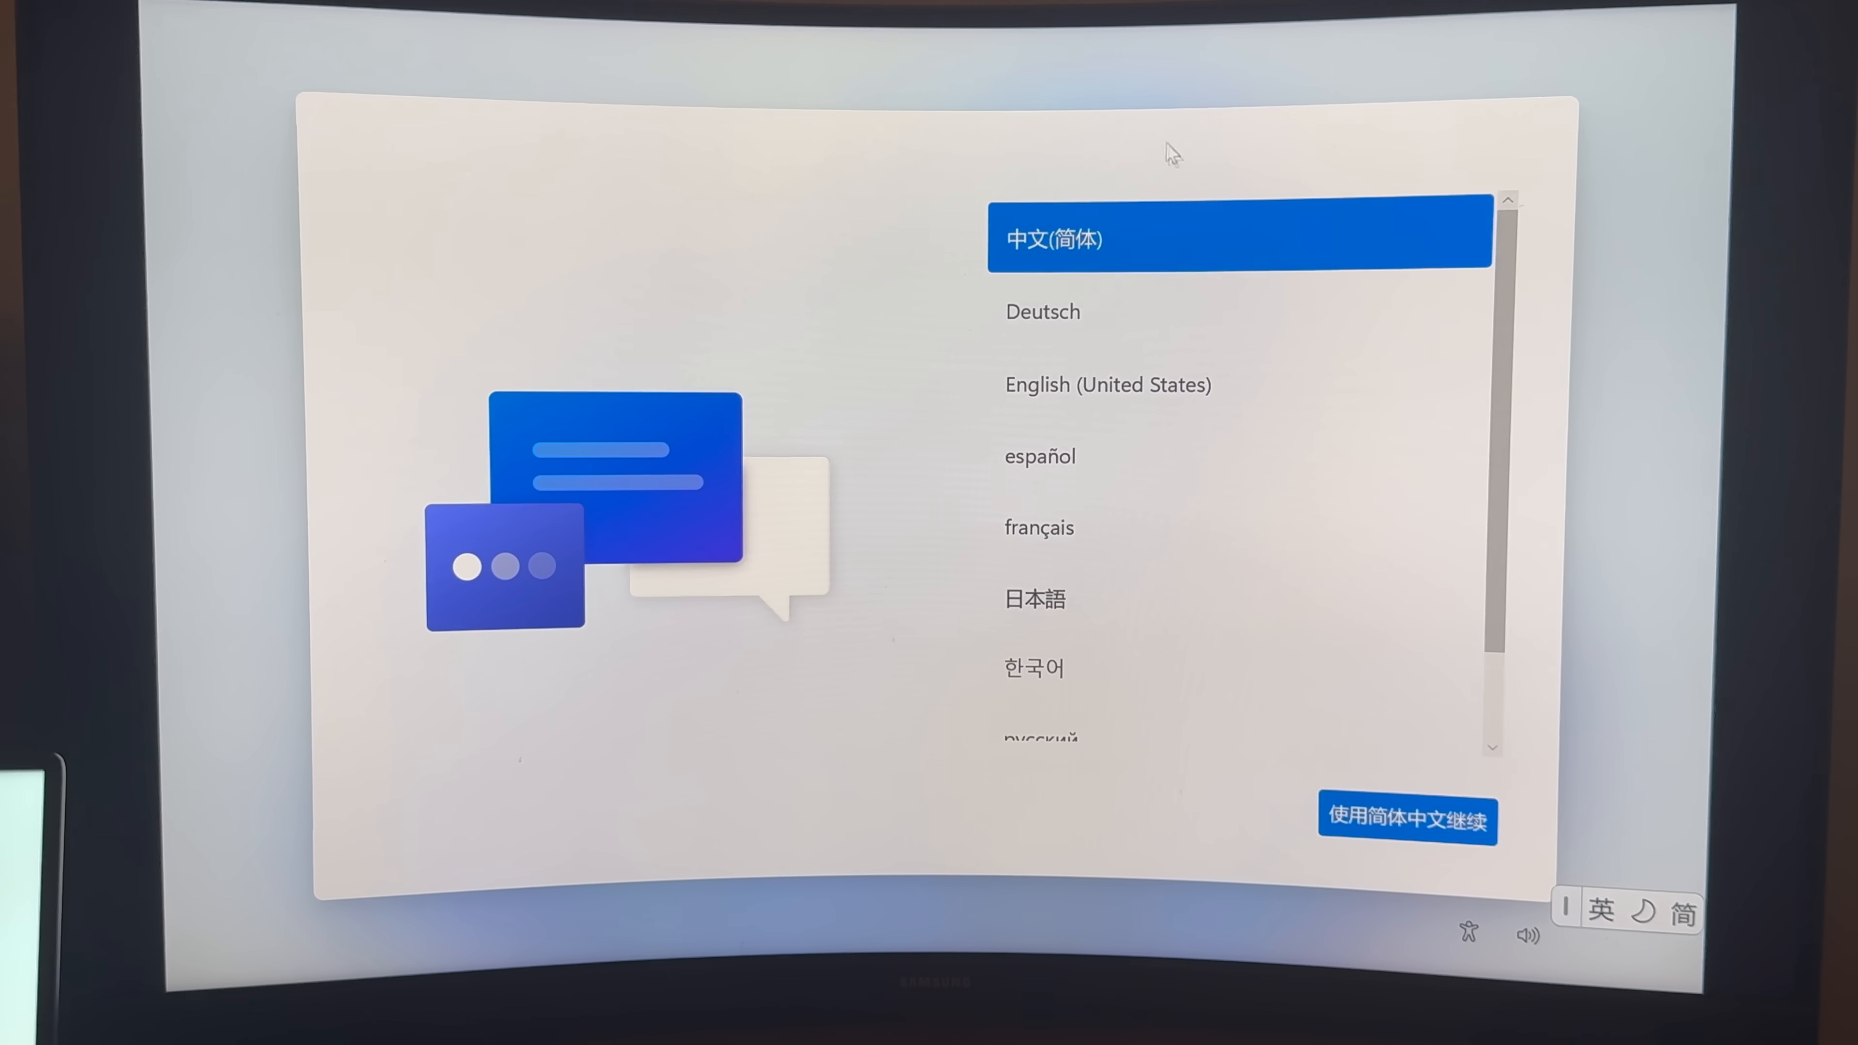
- Continue with the setup language and accept the Windows 11 License Agreement
click(1408, 818)
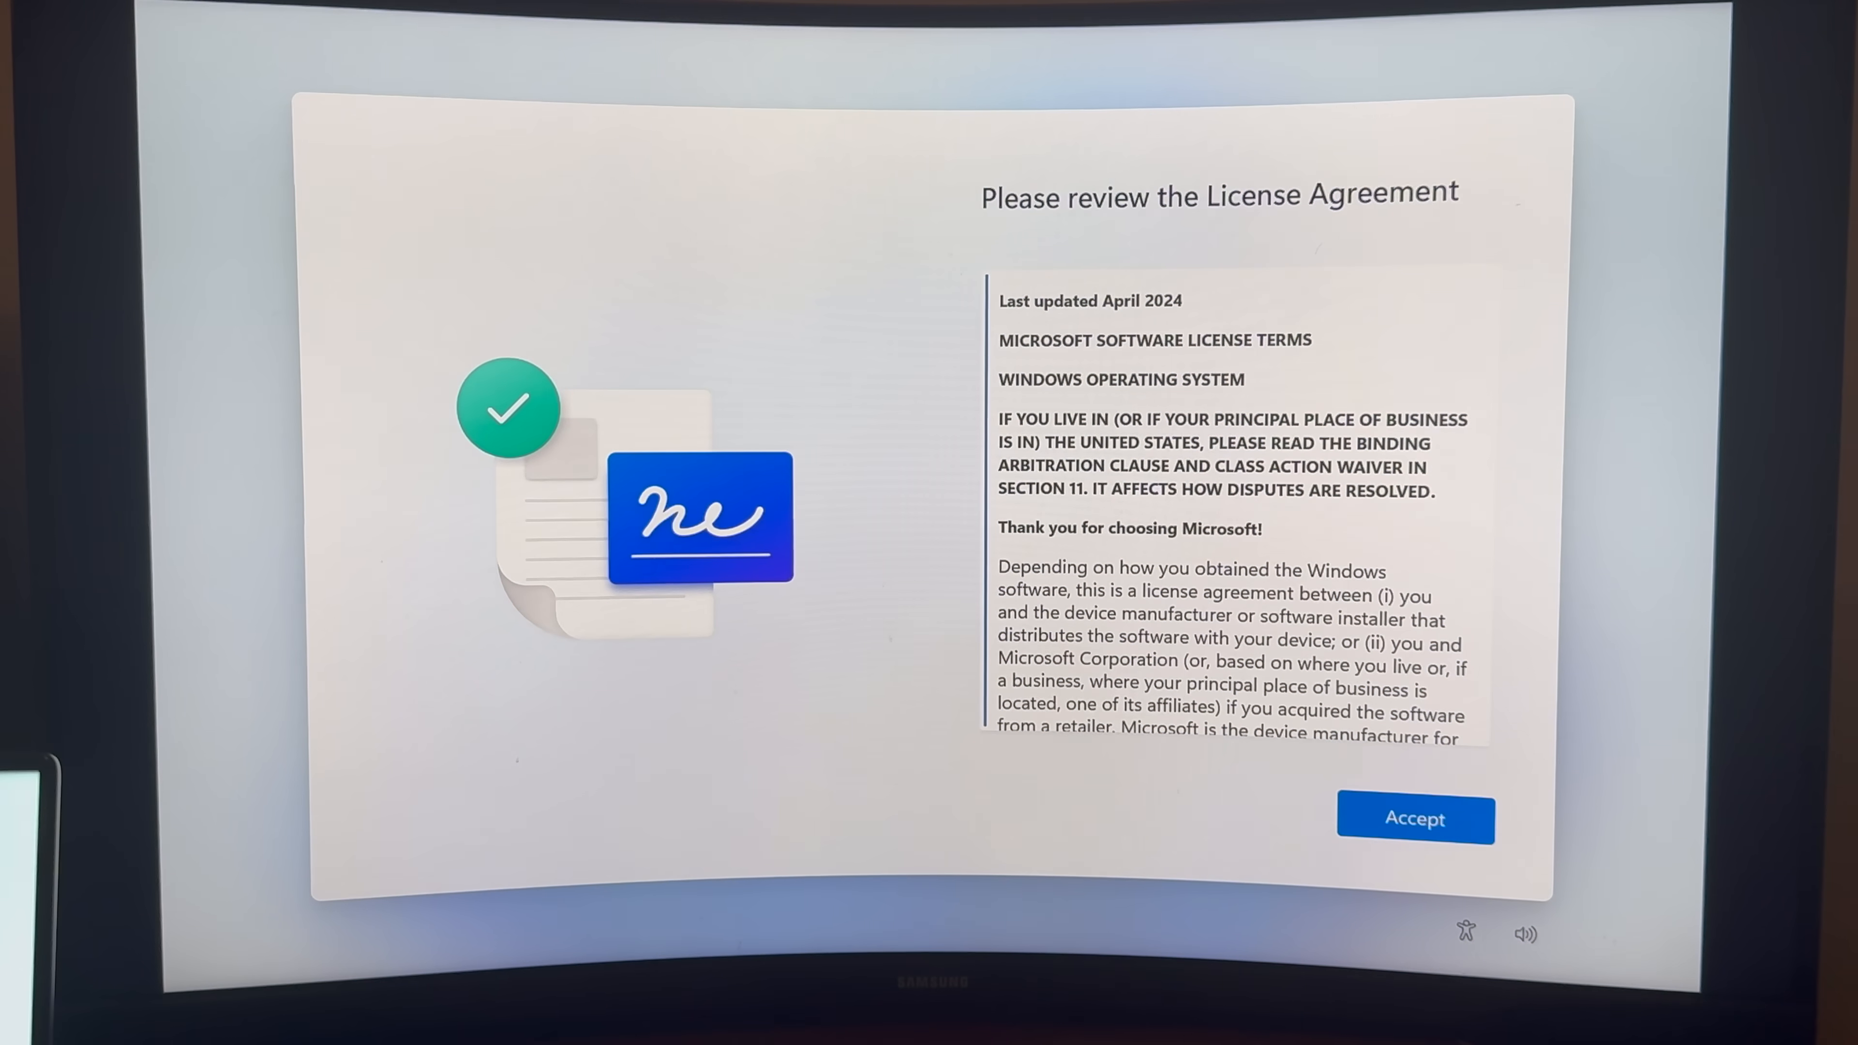
click(1413, 818)
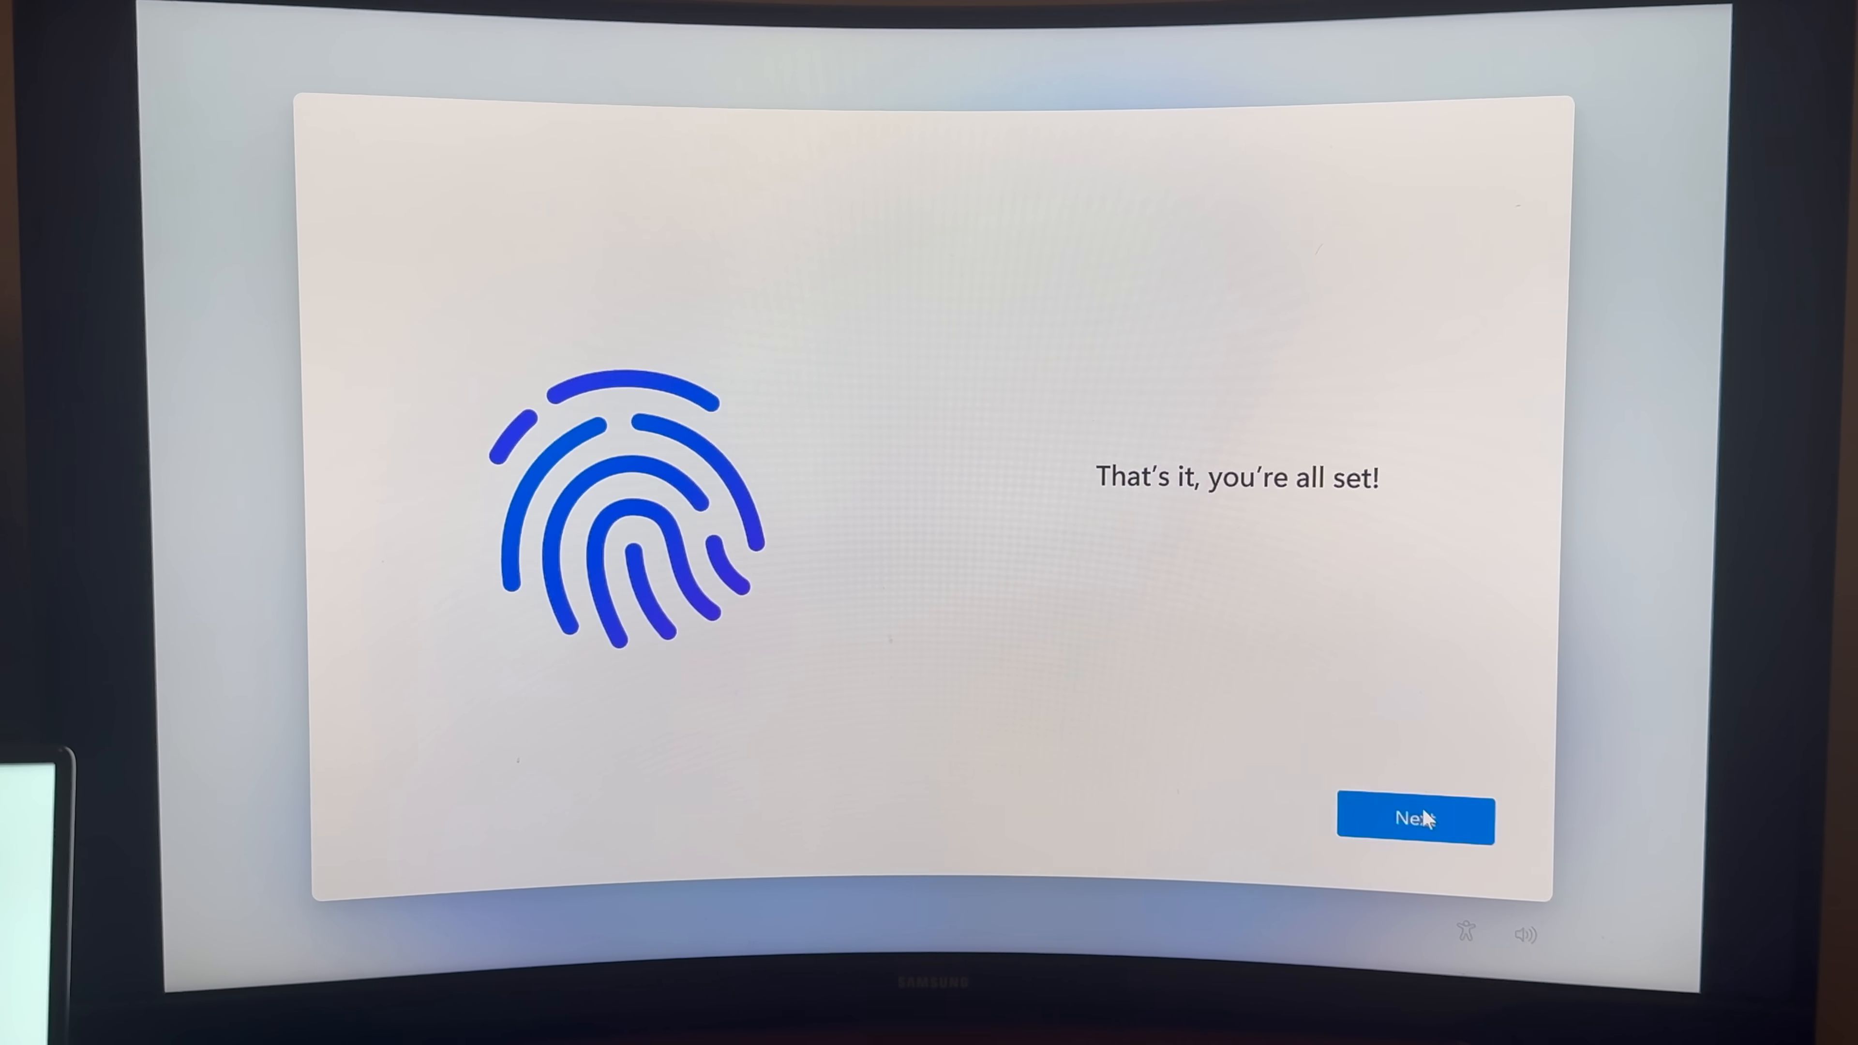
- Finish fingerprint sign-in and save the new Windows Hello PIN
click(1414, 818)
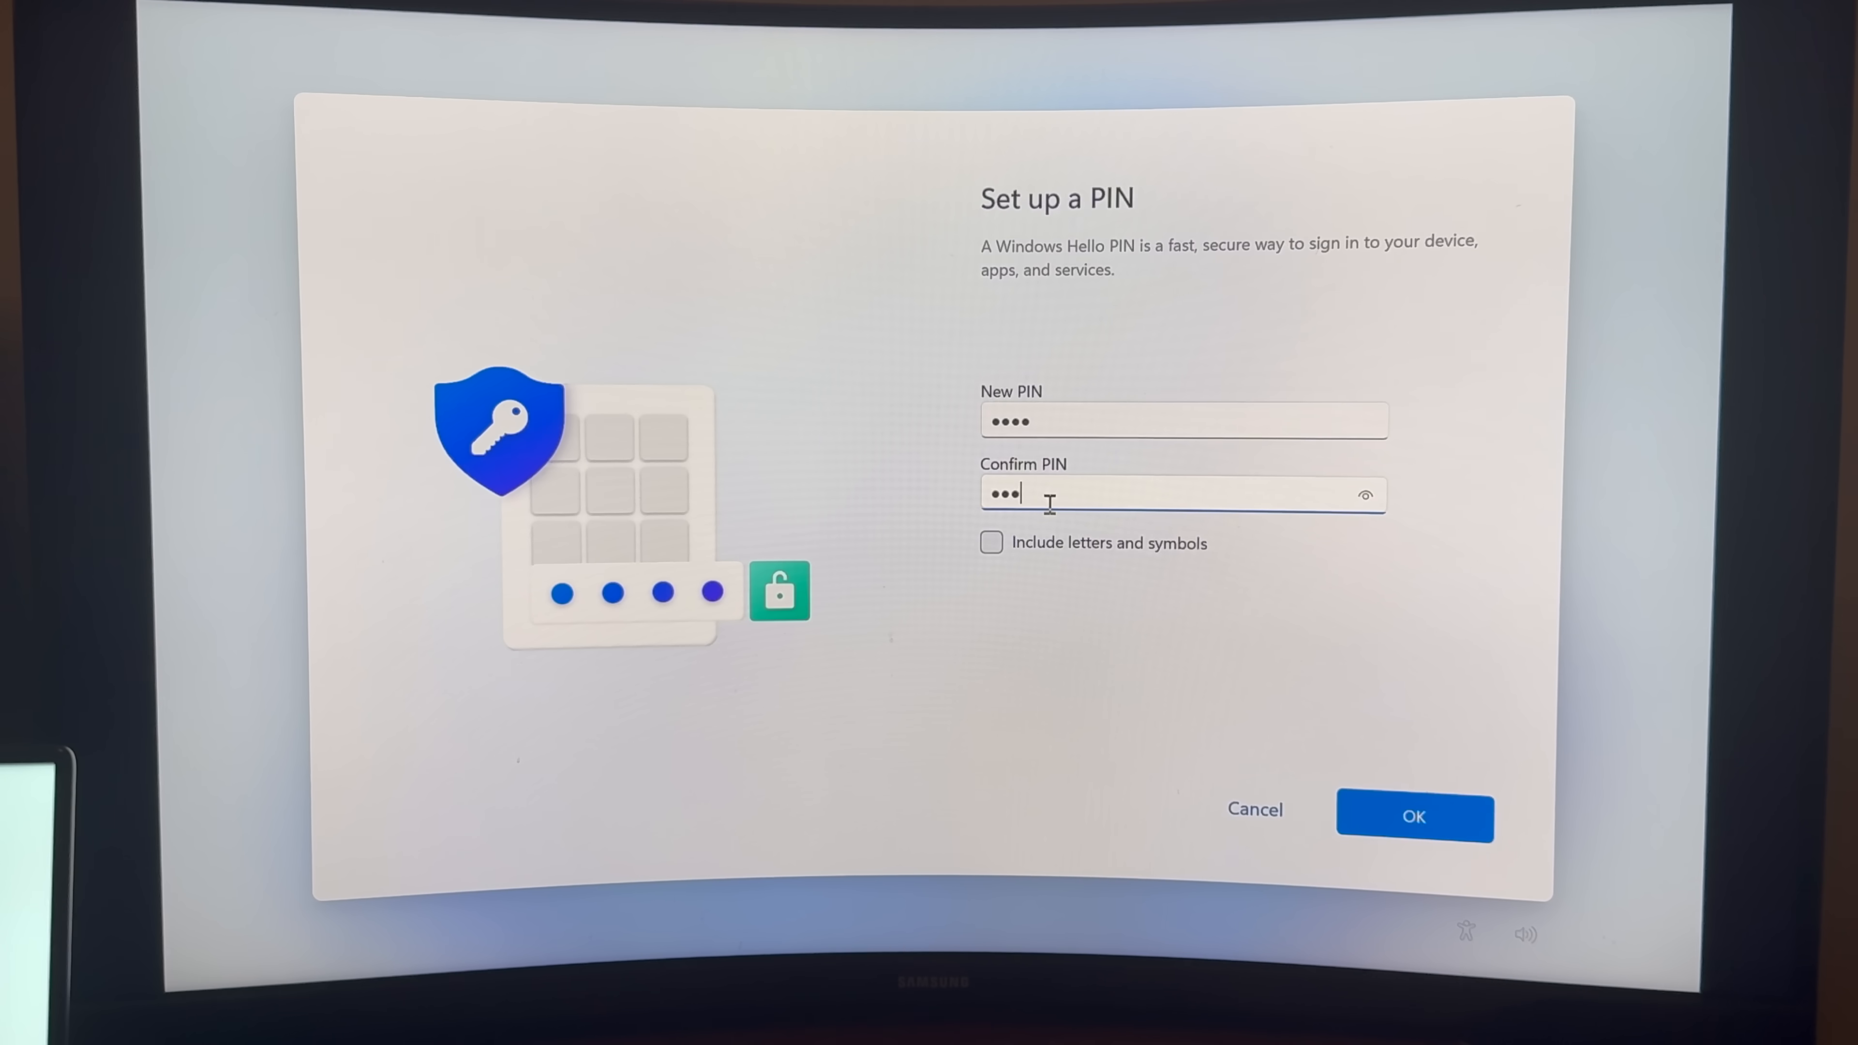
click(1413, 815)
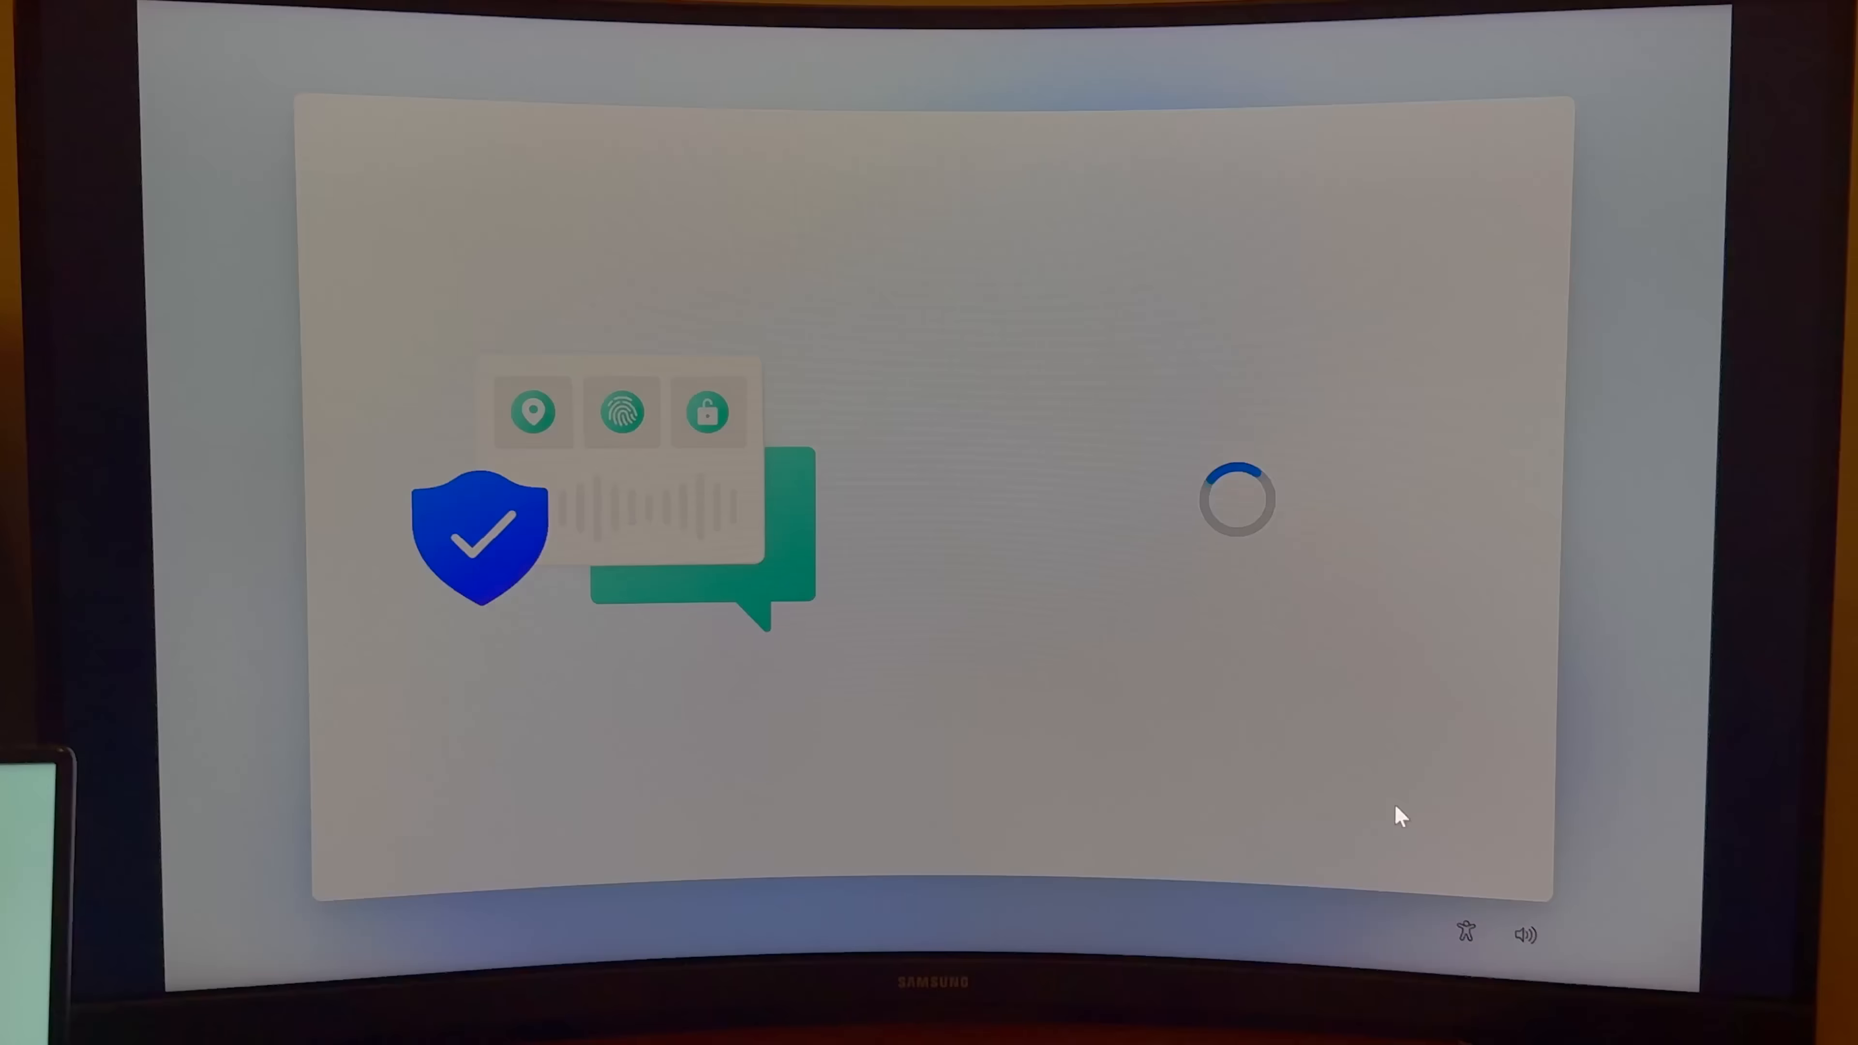